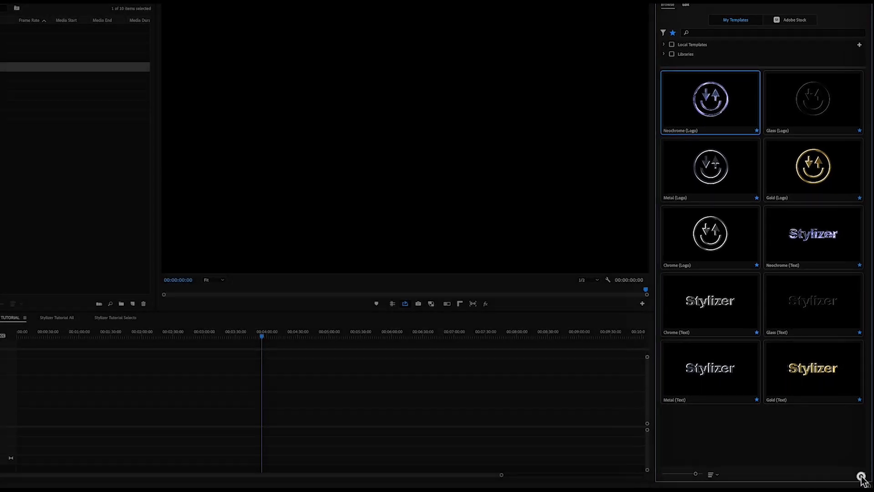
Browse to the Chrome (Text) template file, then dismiss the install dialog without installing
{"action": "left_click", "coordinate": [861, 474]}
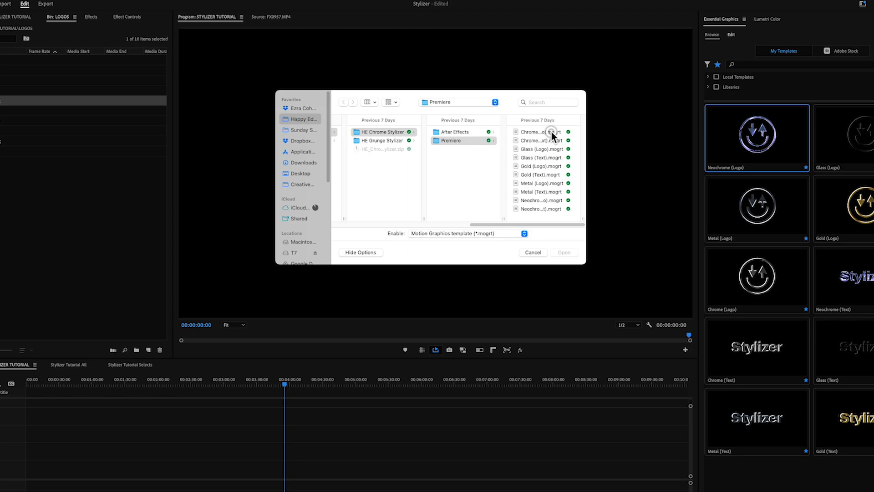
{"action": "left_click", "coordinate": [539, 139]}
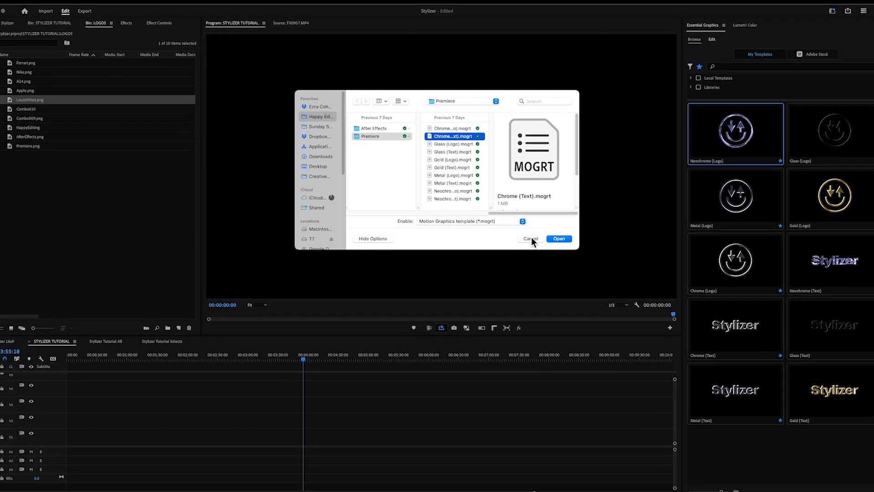
{"action": "left_click", "coordinate": [529, 239]}
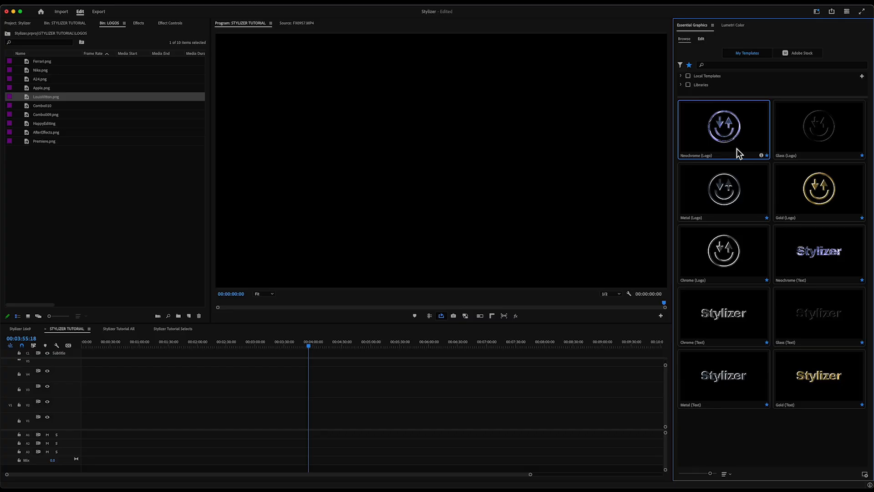
{"action": "mouse_move", "coordinate": [736, 151]}
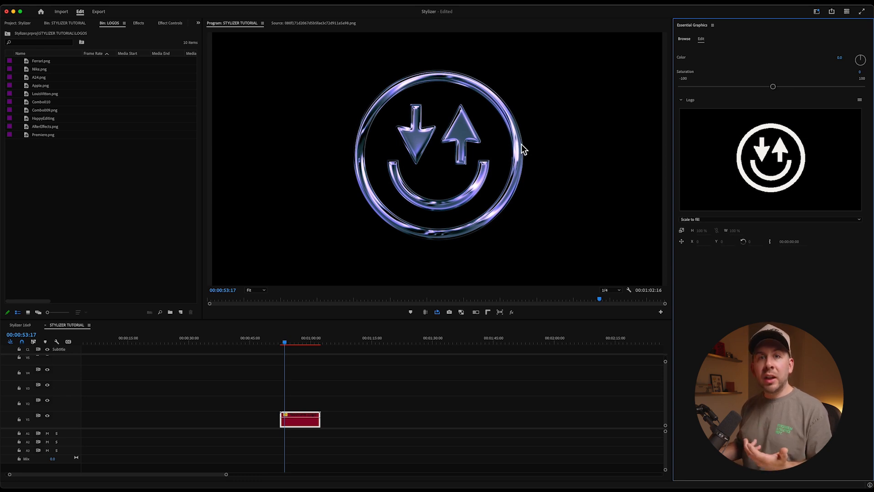
Adjust the Neochrome logo's saturation and hue until the smiley renders gold
{"action": "left_click_drag", "start_coordinate": [772, 86], "coordinate": [846, 86]}
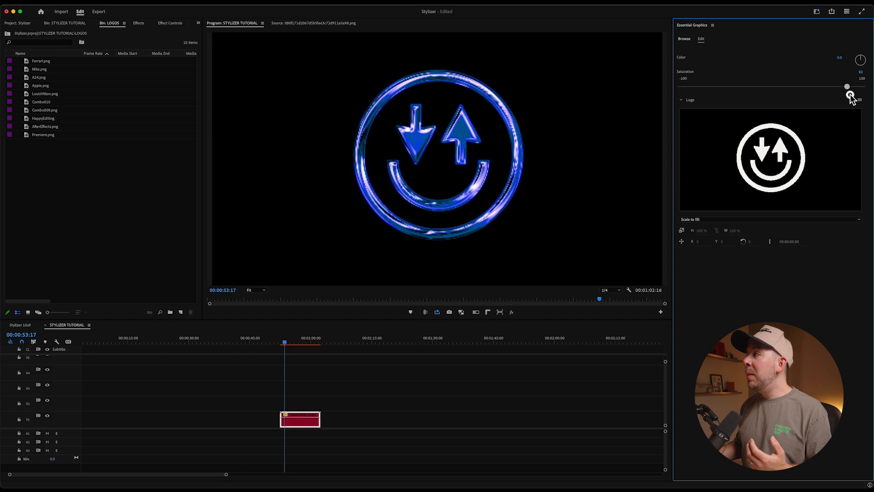
{"action": "left_click_drag", "start_coordinate": [847, 86], "coordinate": [797, 86]}
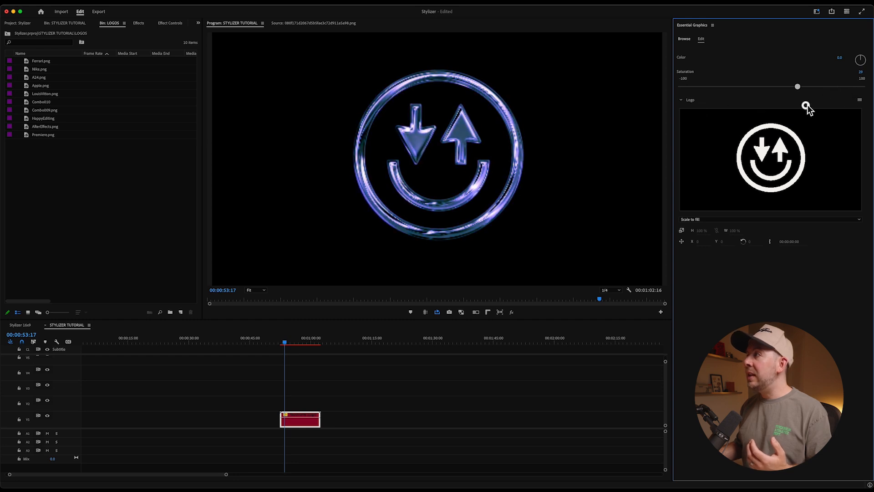
{"action": "left_click_drag", "start_coordinate": [797, 87], "coordinate": [681, 87]}
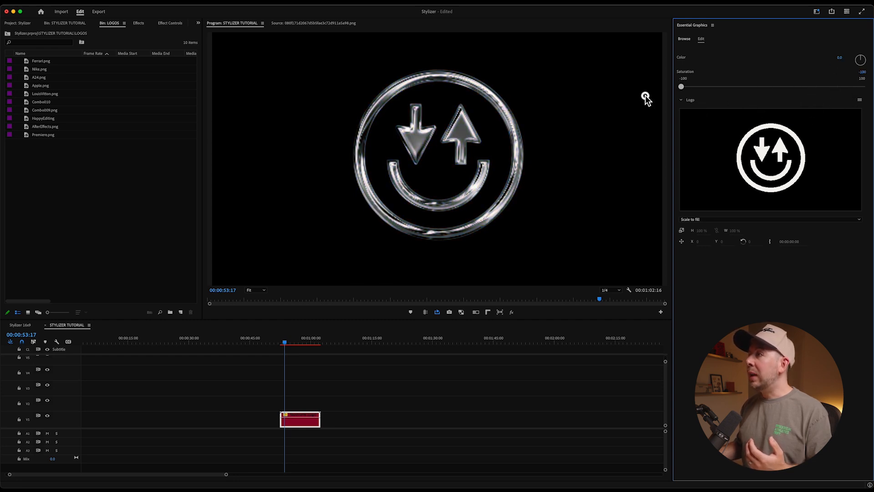
{"action": "left_click_drag", "start_coordinate": [681, 87], "coordinate": [713, 89]}
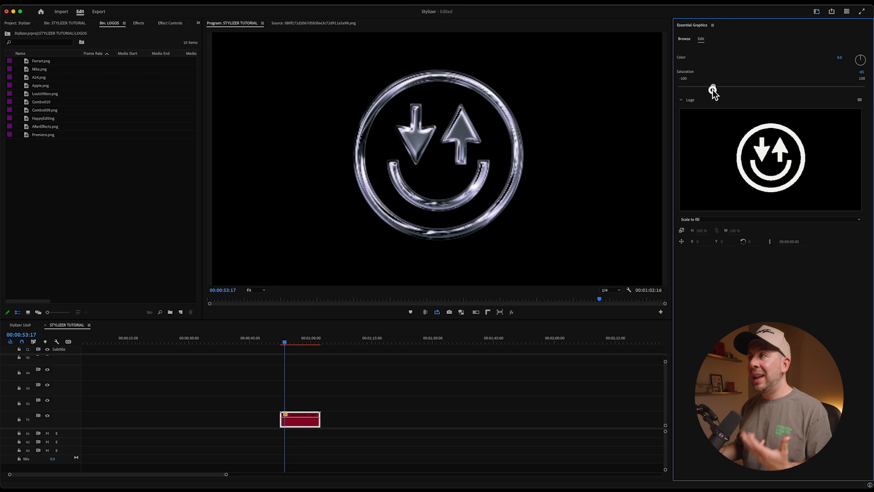
{"action": "left_click_drag", "start_coordinate": [713, 86], "coordinate": [809, 87]}
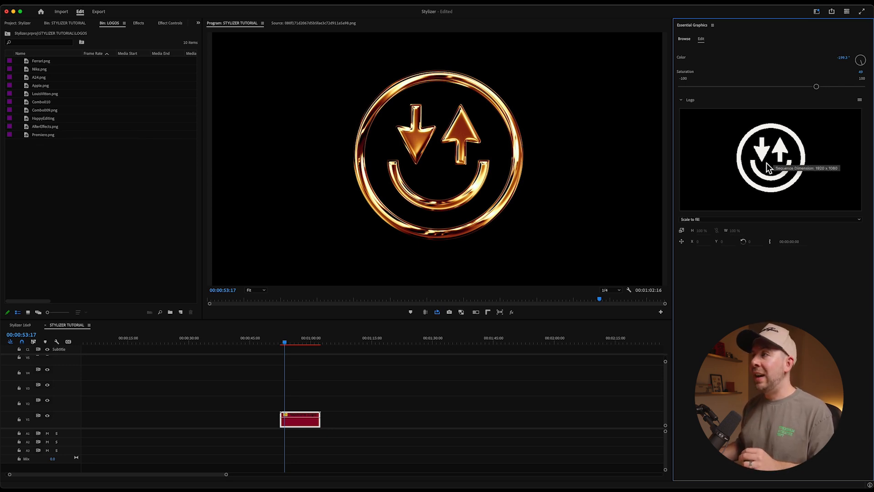
{"action": "mouse_move", "coordinate": [45, 100]}
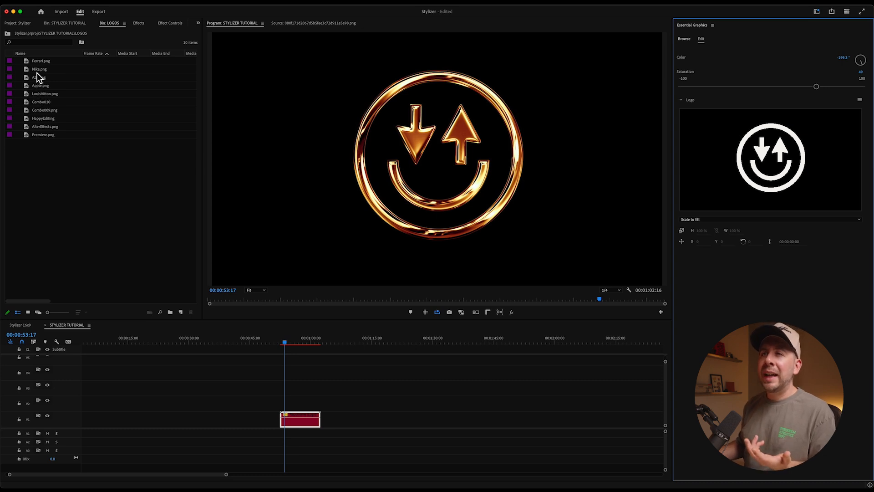
Swap in the Nike swoosh logo, scale it to fit, and rotate its hue to purple
{"action": "left_click", "coordinate": [40, 68]}
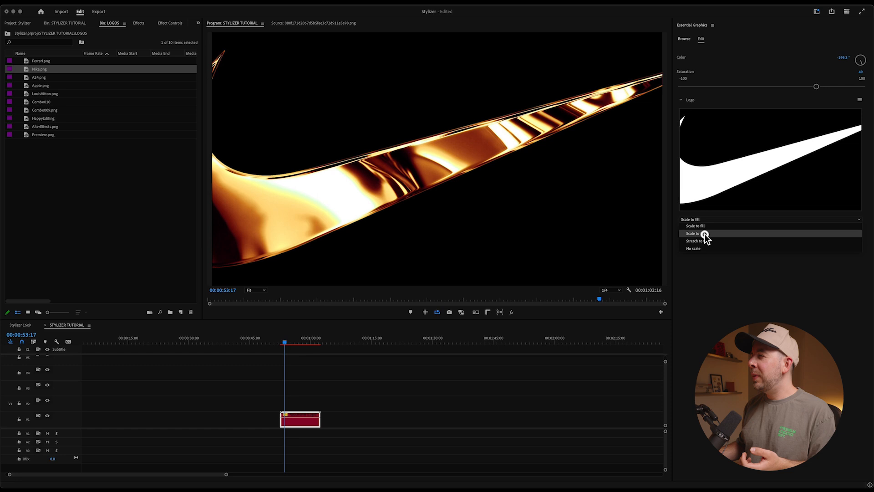
{"action": "left_click", "coordinate": [694, 233]}
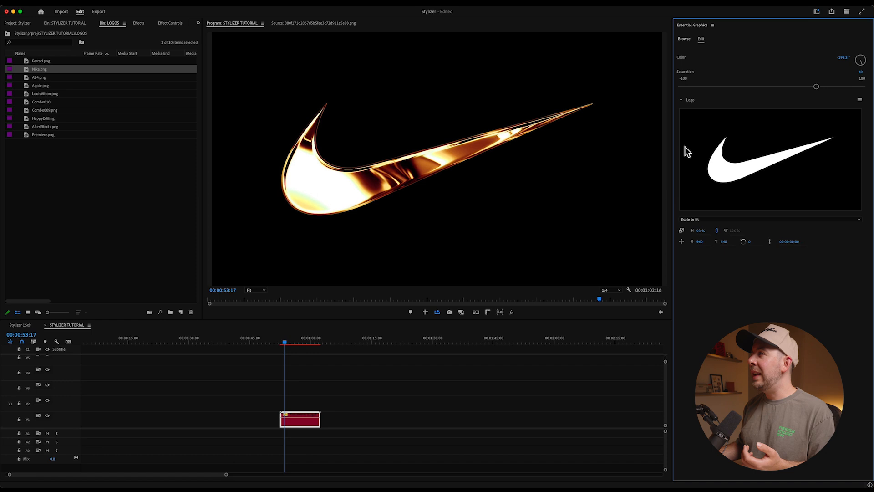
{"action": "left_click_drag", "start_coordinate": [859, 60], "coordinate": [863, 66]}
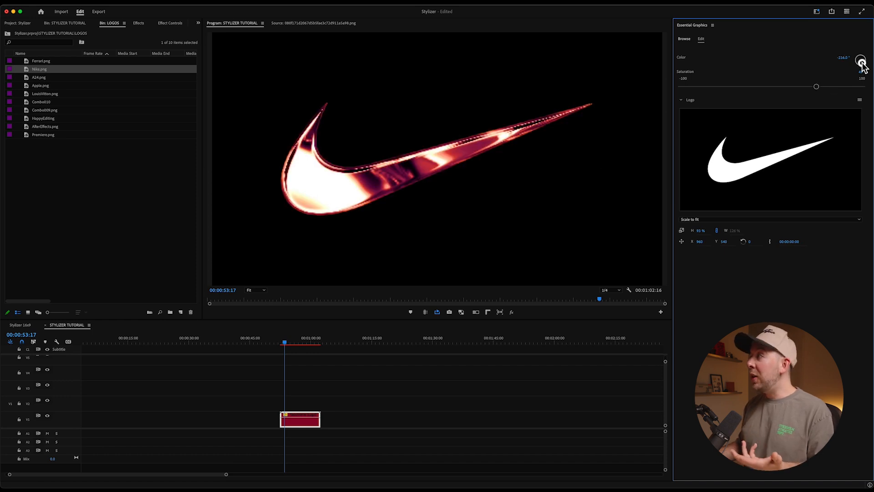
{"action": "left_click_drag", "start_coordinate": [861, 60], "coordinate": [861, 53]}
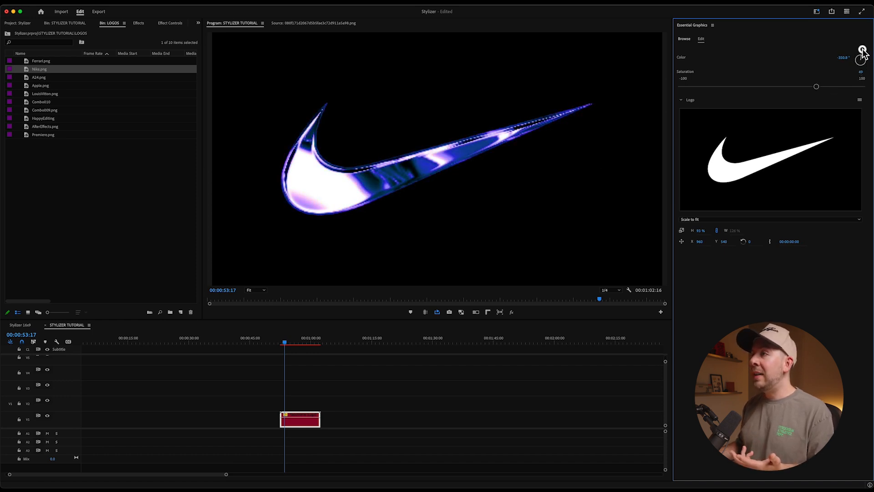
{"action": "left_click_drag", "start_coordinate": [861, 60], "coordinate": [861, 43]}
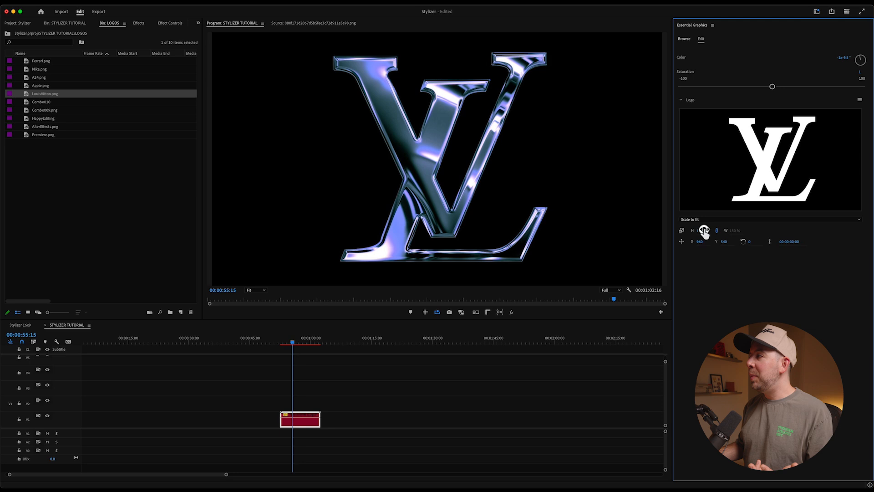
Scale the Louis Vuitton logo up slightly and shift its hue to warm copper
{"action": "left_click_drag", "start_coordinate": [772, 86], "coordinate": [805, 87]}
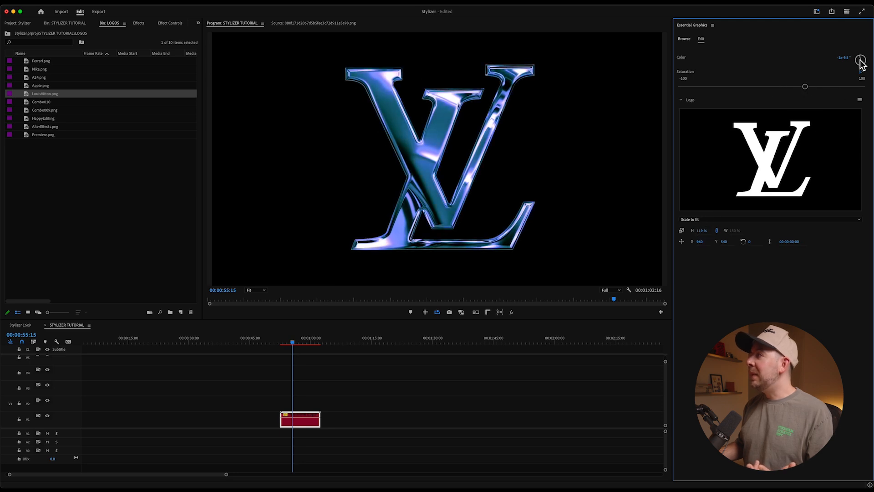
{"action": "left_click_drag", "start_coordinate": [860, 60], "coordinate": [864, 69]}
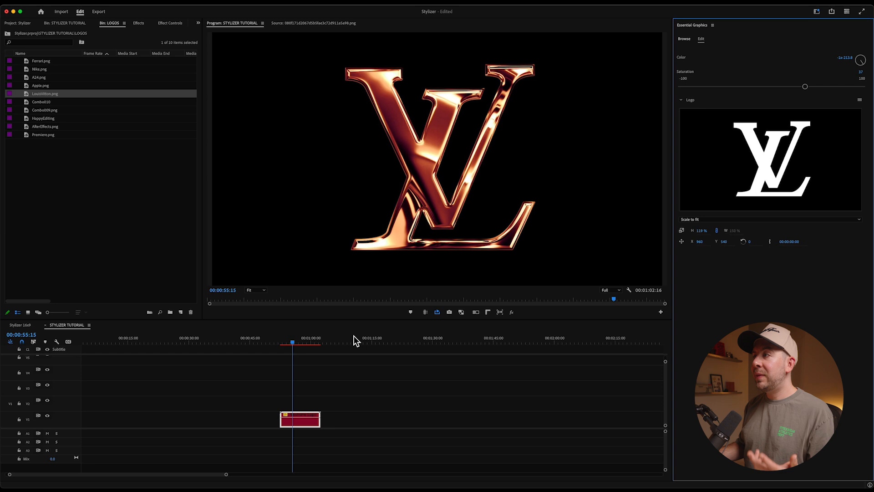
{"action": "mouse_move", "coordinate": [447, 265]}
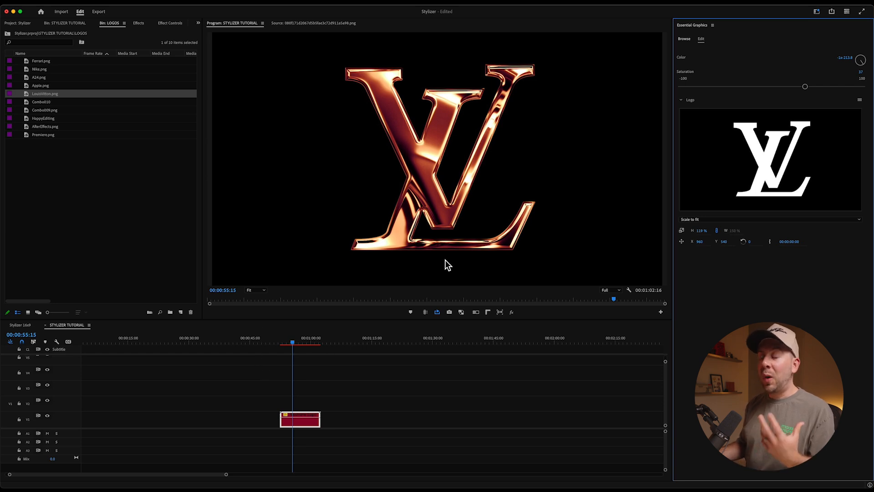
{"action": "left_click", "coordinate": [683, 38]}
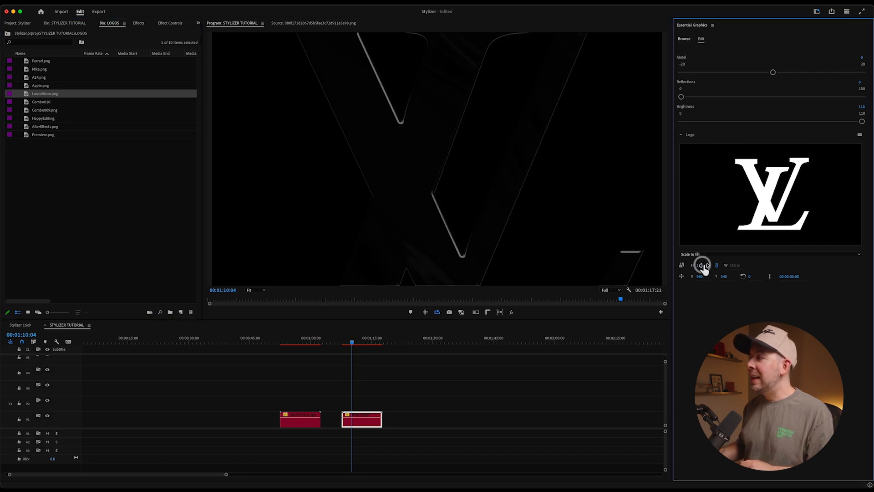
Resize the glass LV logo to fit and set playback resolution to 1/4
{"action": "left_click_drag", "start_coordinate": [351, 341], "coordinate": [358, 341]}
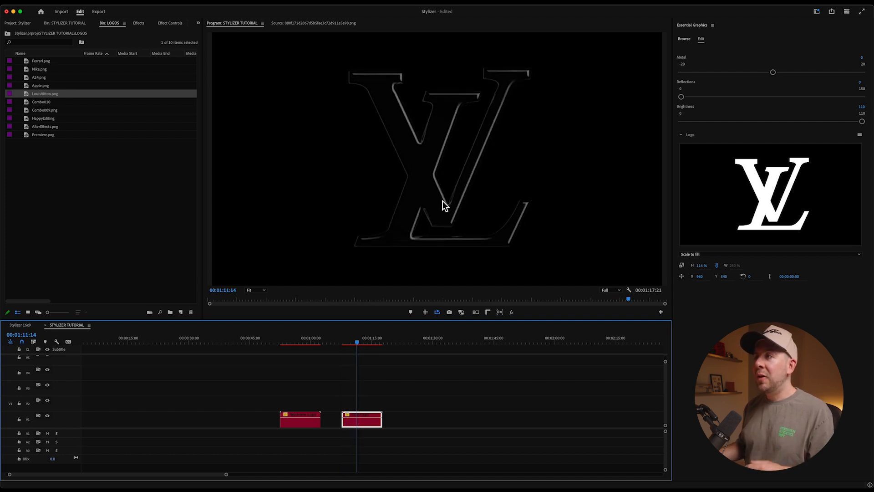
{"action": "left_click", "coordinate": [366, 341]}
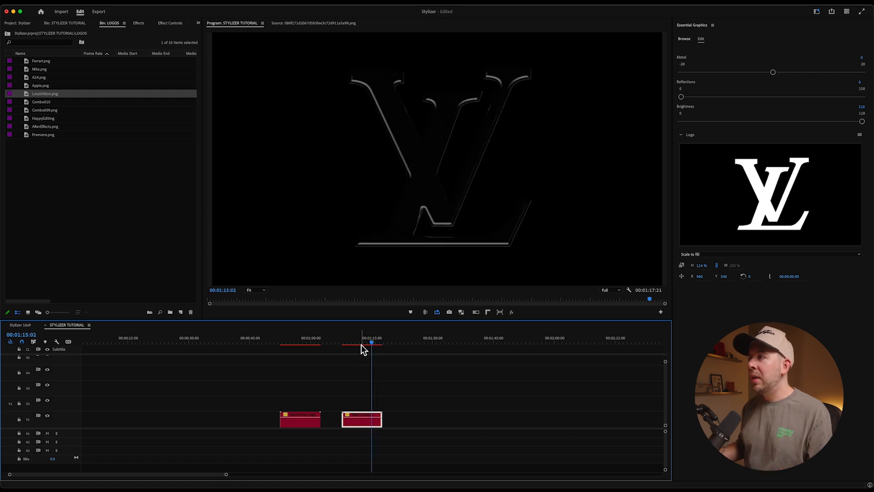
{"action": "left_click", "coordinate": [619, 290]}
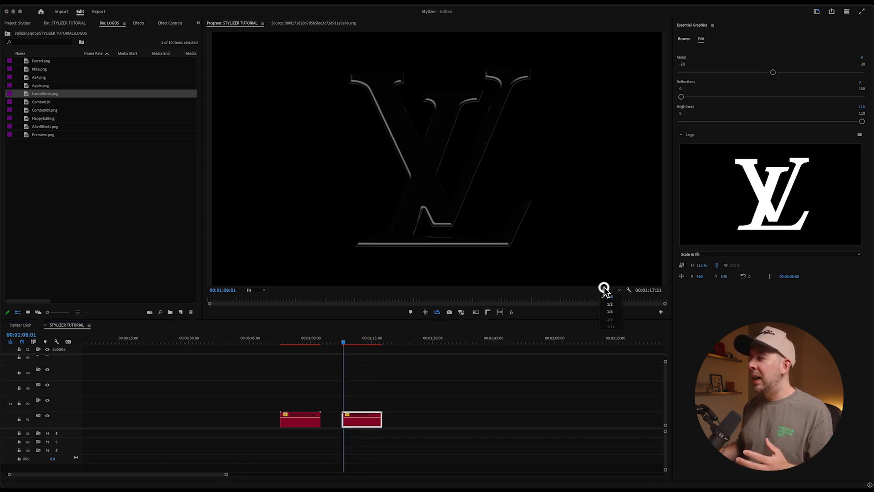
{"action": "left_click", "coordinate": [609, 311]}
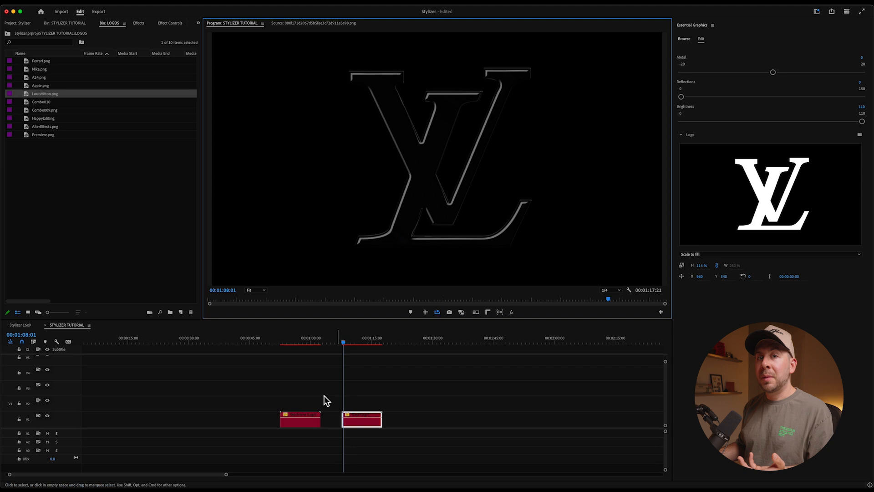
{"action": "mouse_move", "coordinate": [613, 289]}
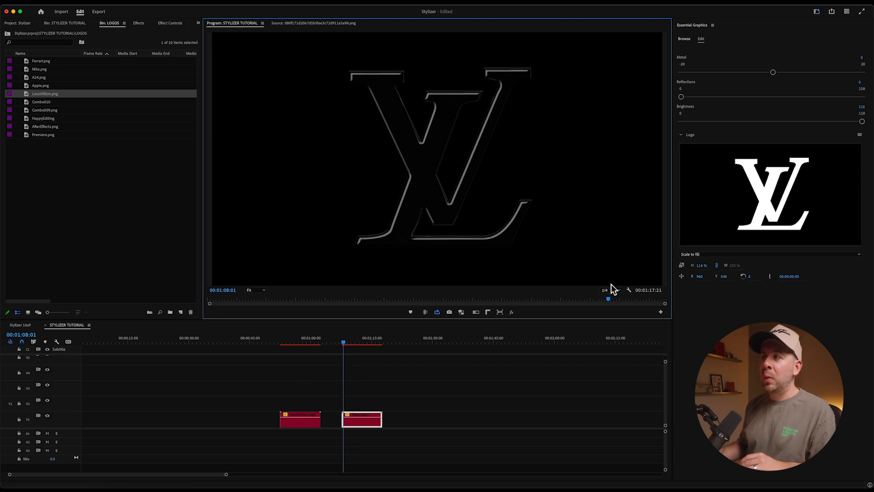
{"action": "mouse_move", "coordinate": [608, 283]}
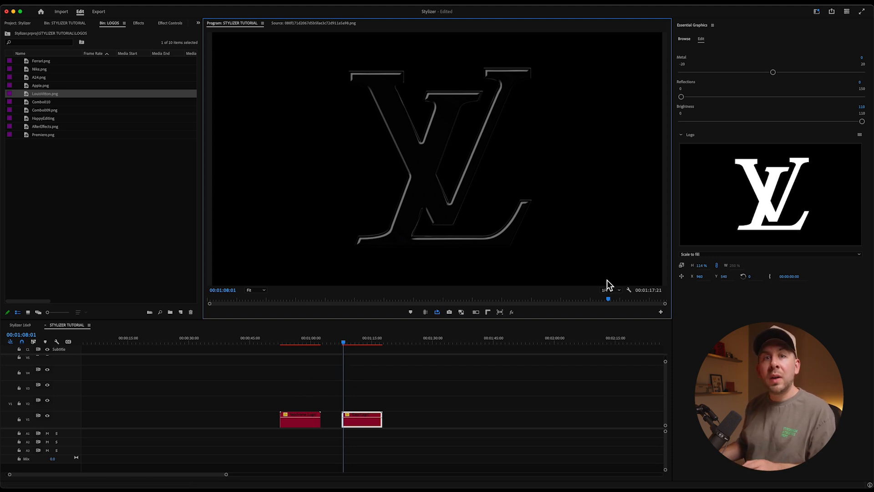
{"action": "mouse_move", "coordinate": [589, 286]}
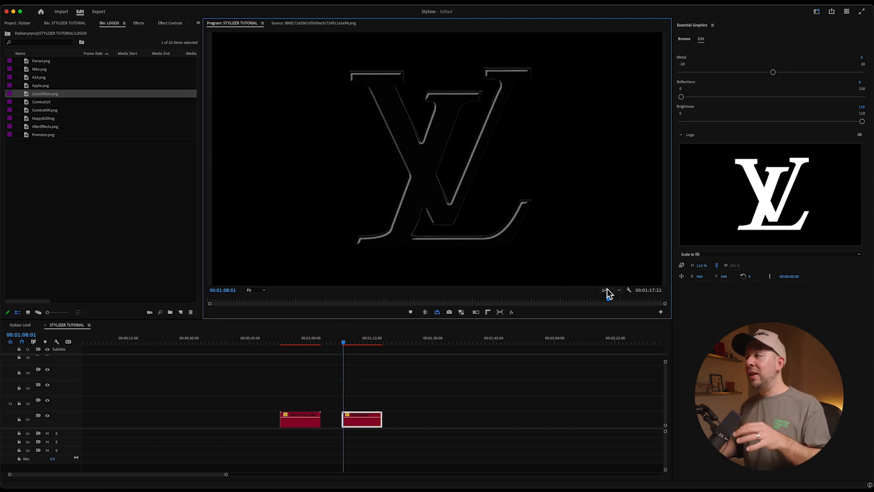
{"action": "left_click", "coordinate": [608, 290]}
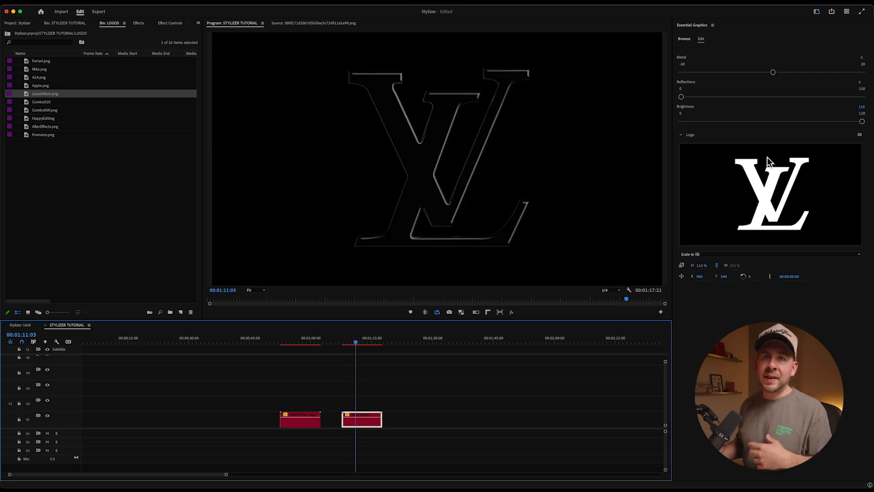
{"action": "left_click", "coordinate": [683, 38]}
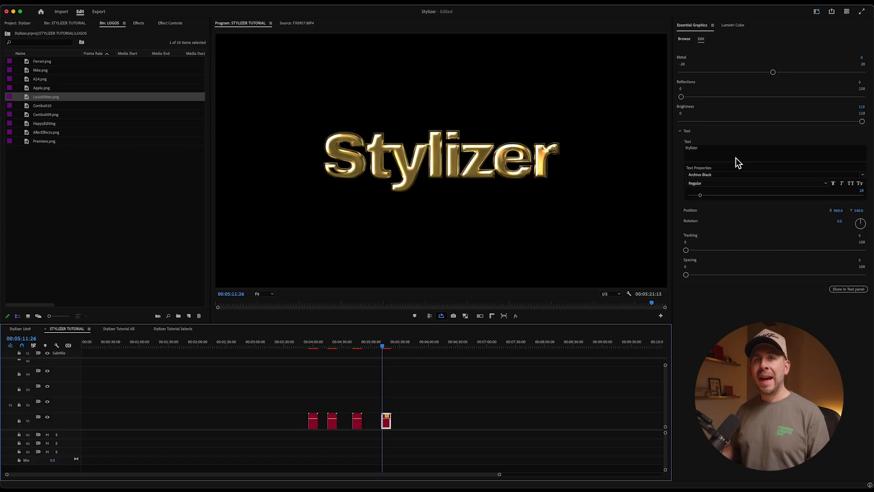
{"action": "mouse_move", "coordinate": [715, 241]}
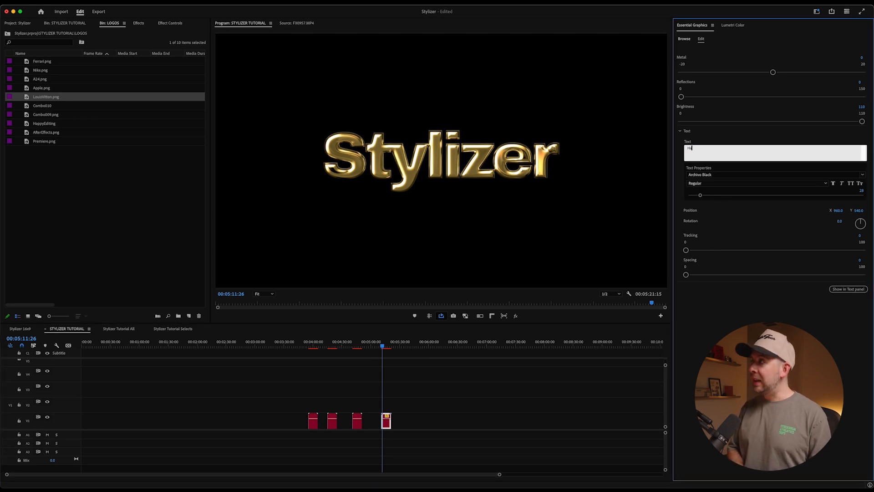
Change the title to 'Happy Editing' in Freebooter Script and enlarge its size
{"action": "type", "text": "Happy Editing"}
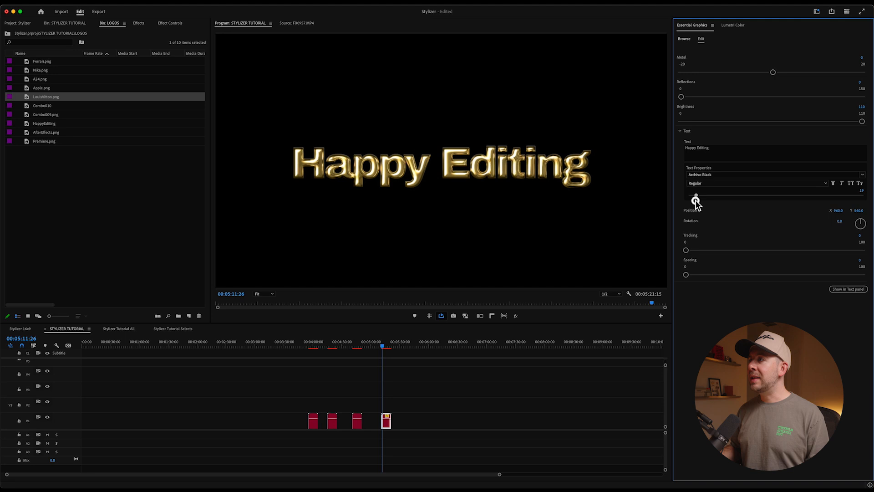
{"action": "left_click", "coordinate": [772, 174]}
{"action": "type", "text": "Freebooter Script"}
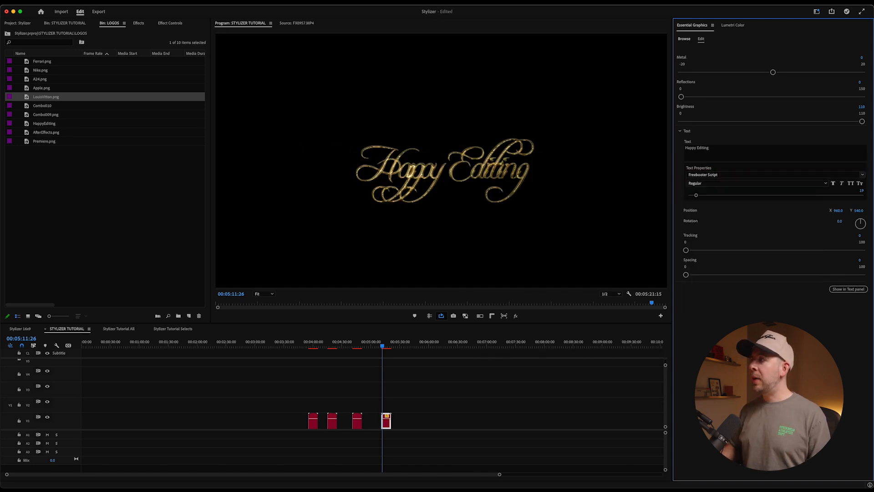
{"action": "left_click_drag", "start_coordinate": [696, 195], "coordinate": [703, 196]}
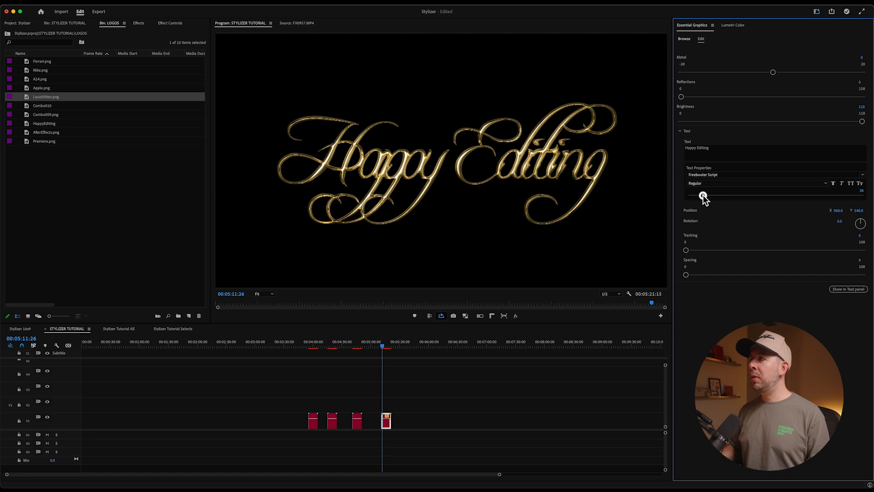
{"action": "left_click_drag", "start_coordinate": [704, 195], "coordinate": [701, 195]}
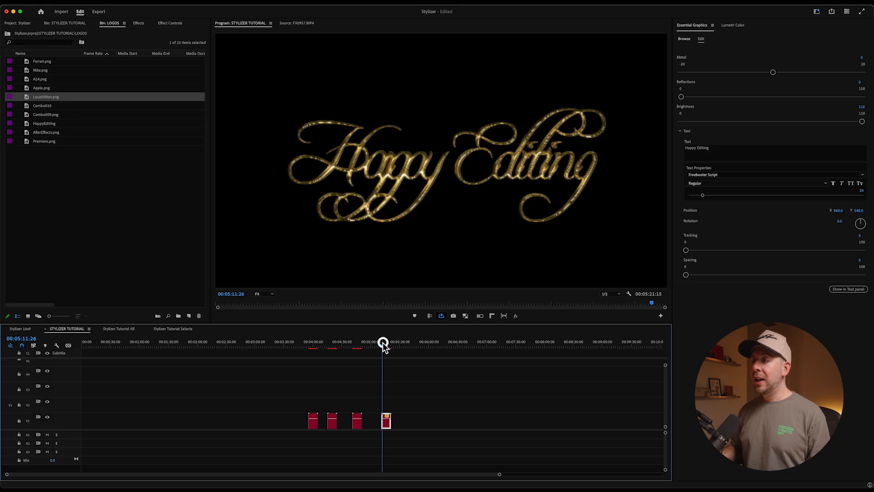
Line up the Happy Editing title clip above the LV logo clip on the timeline
{"action": "left_click", "coordinate": [333, 420]}
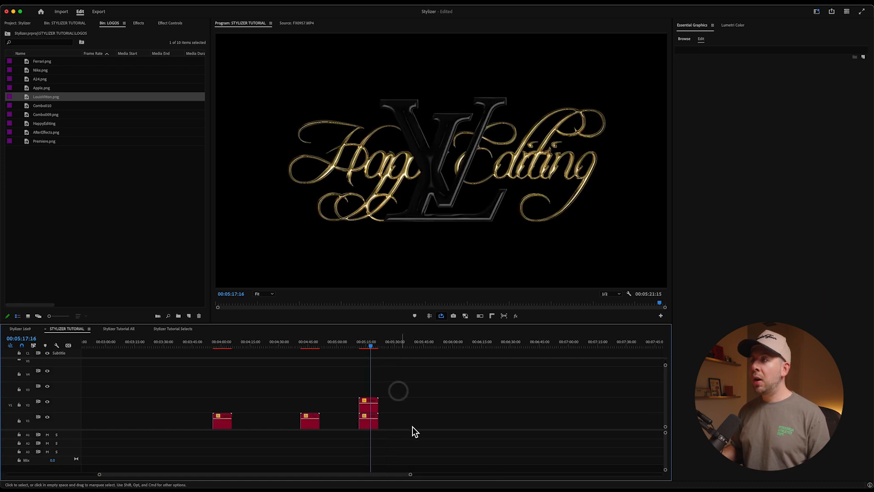
{"action": "left_click", "coordinate": [367, 420]}
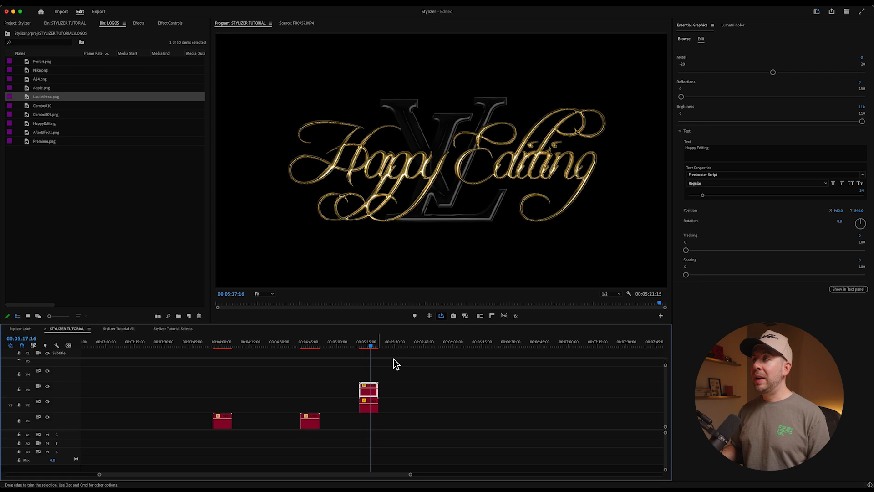
{"action": "mouse_move", "coordinate": [427, 204]}
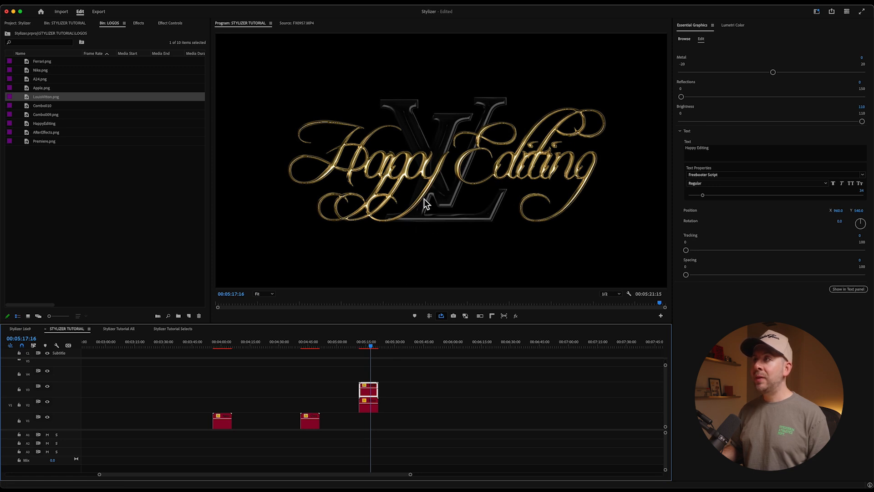
{"action": "left_click", "coordinate": [368, 404]}
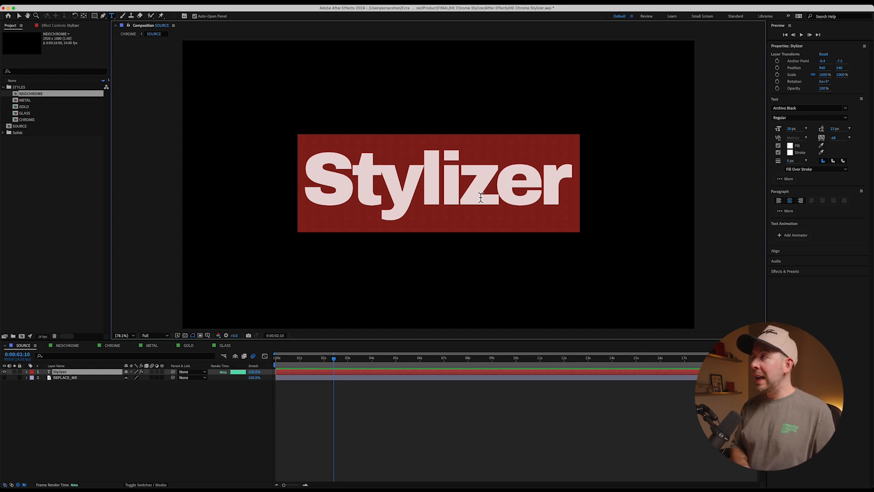
Enter 'Happy Editing' as source text, then review the NEOCHROME and CHROME compositions
{"action": "type", "text": "Happy Editing"}
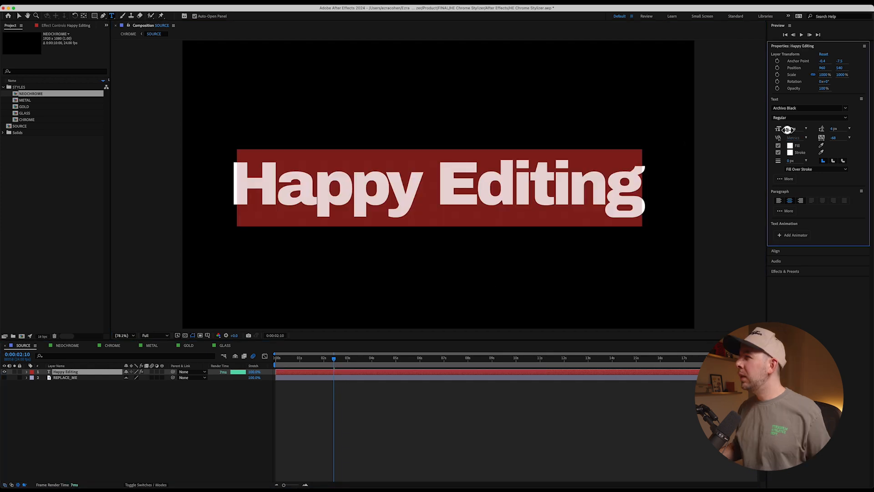
{"action": "left_click", "coordinate": [67, 344]}
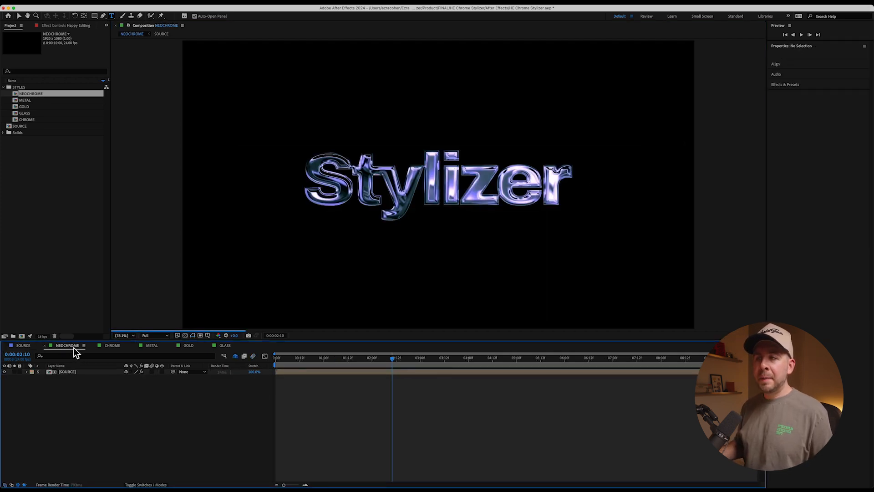
{"action": "left_click", "coordinate": [112, 345]}
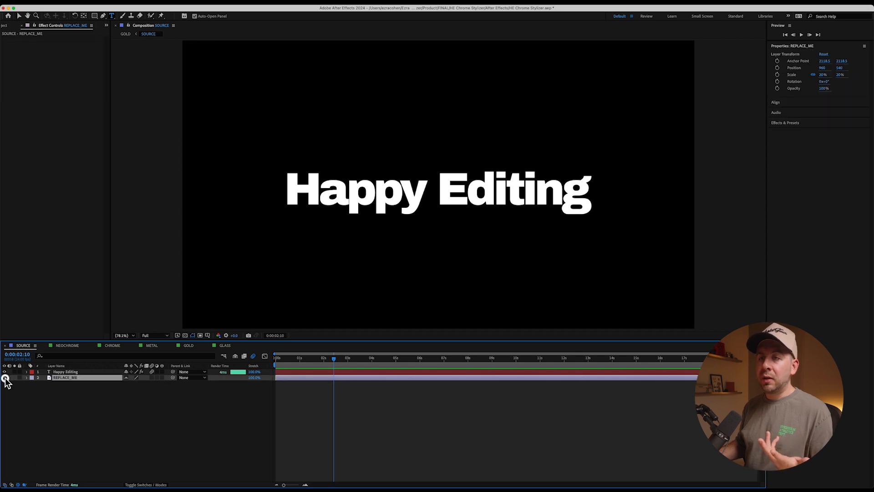
{"action": "left_click", "coordinate": [68, 345]}
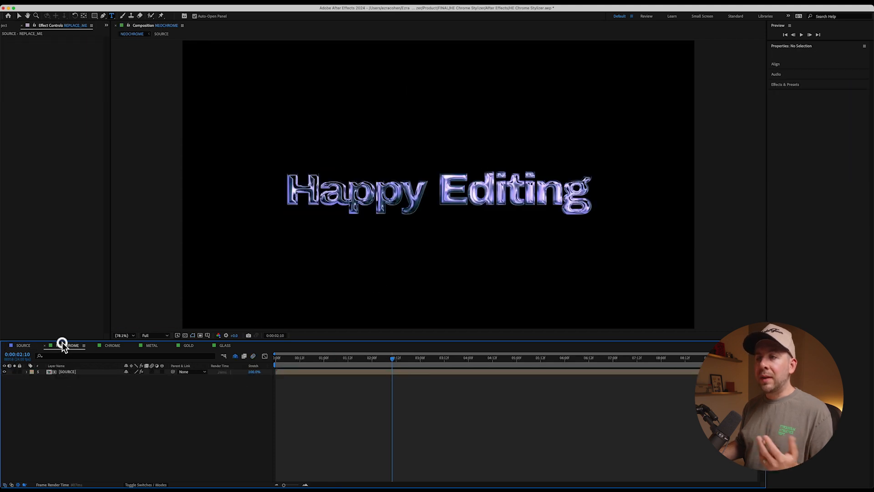
{"action": "left_click", "coordinate": [67, 345]}
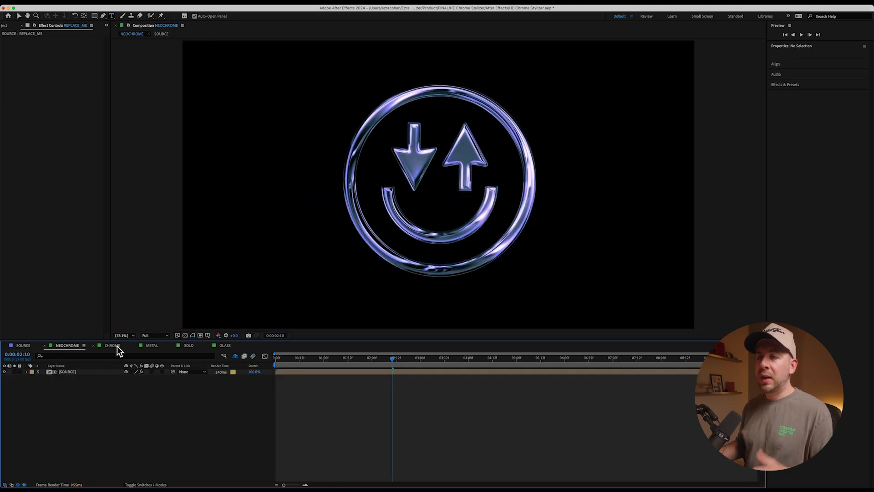
{"action": "left_click", "coordinate": [111, 345]}
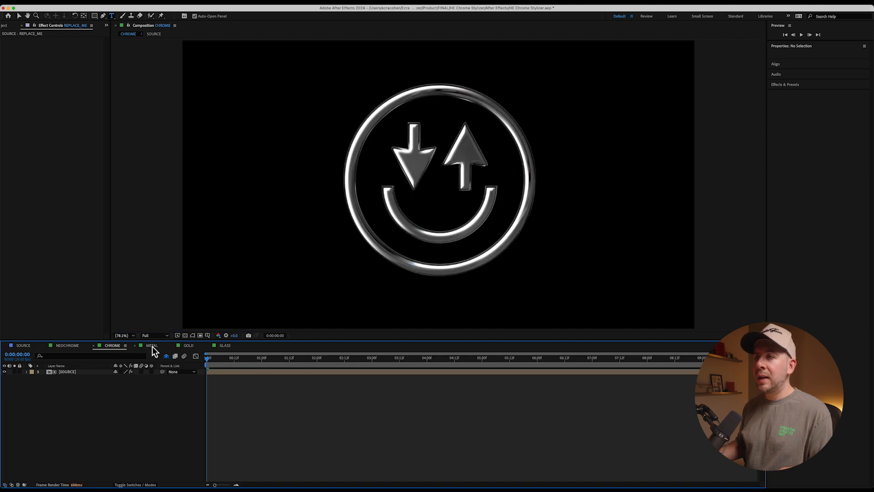